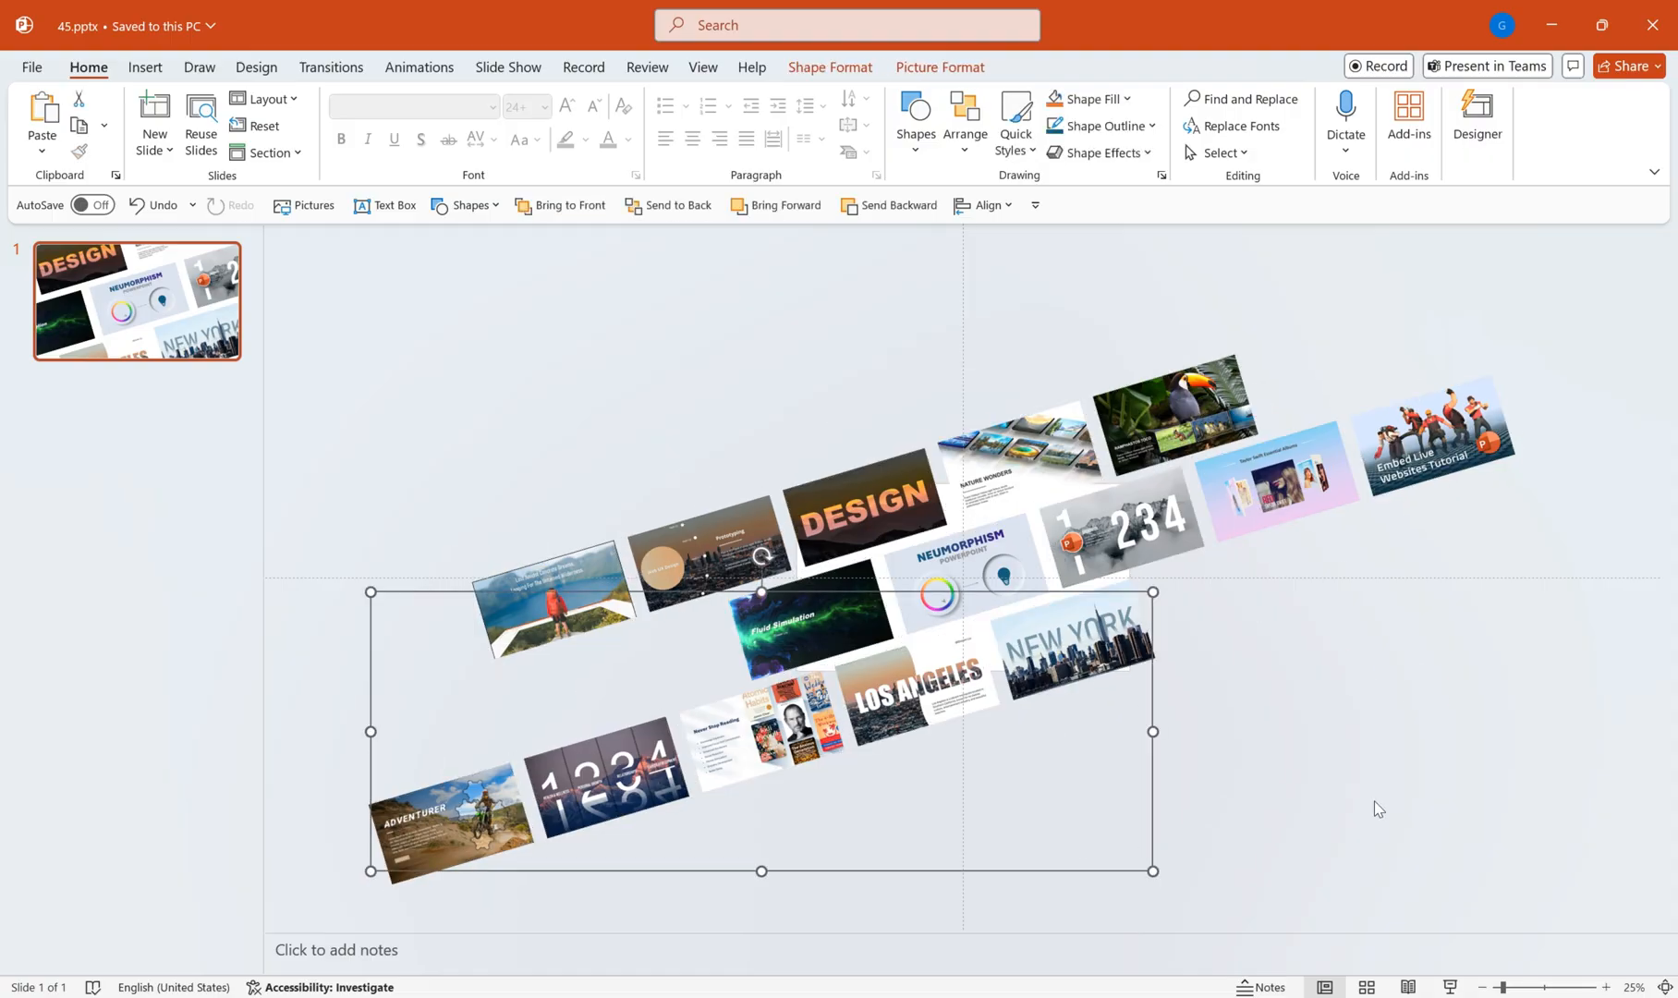
- Give the three thumbnail rows Lines motion paths lasting 10.00 seconds, starting With Previous
click(418, 67)
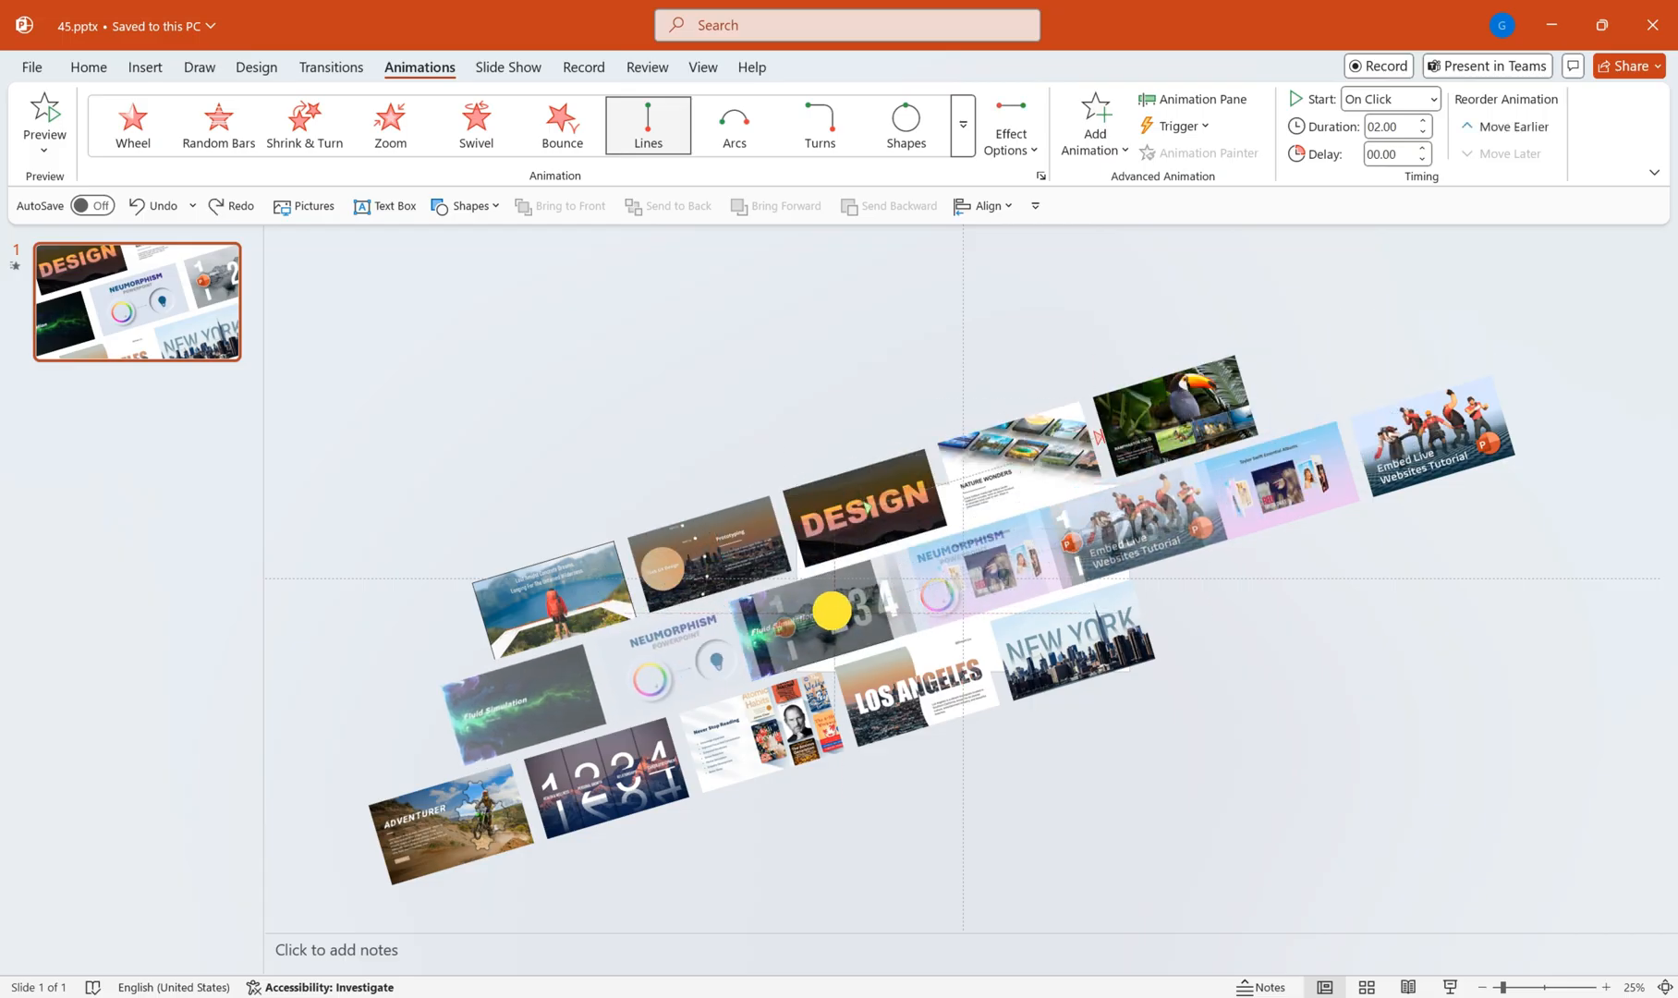
click(1195, 98)
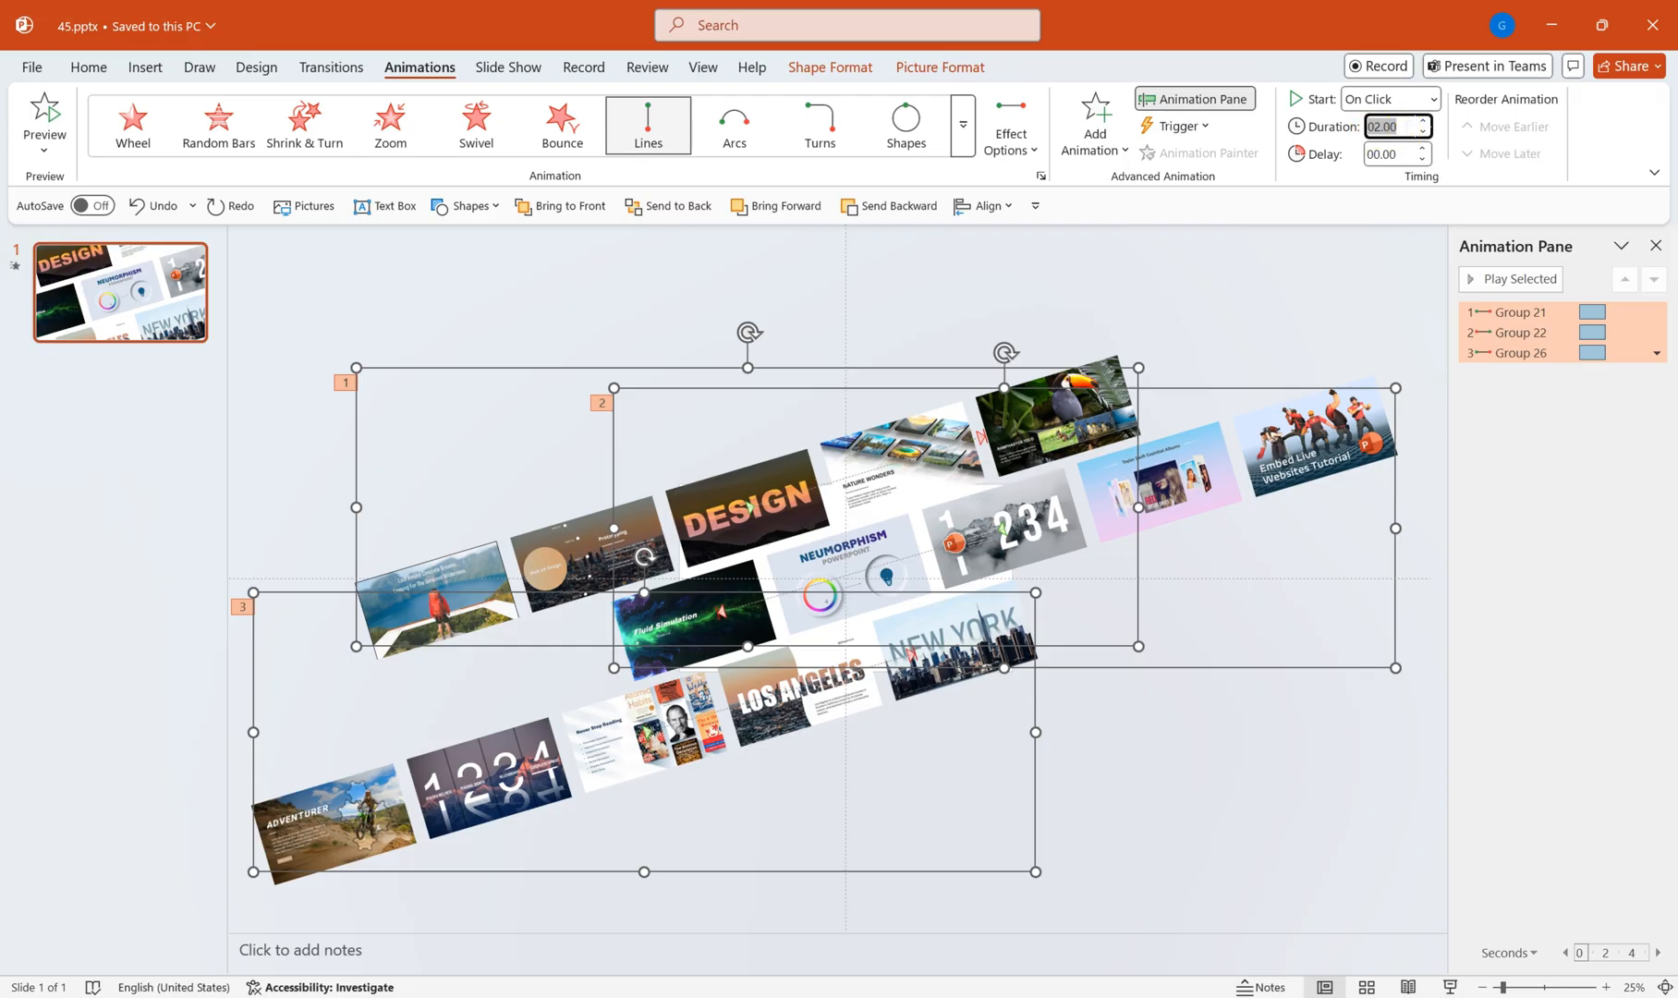
click(1656, 352)
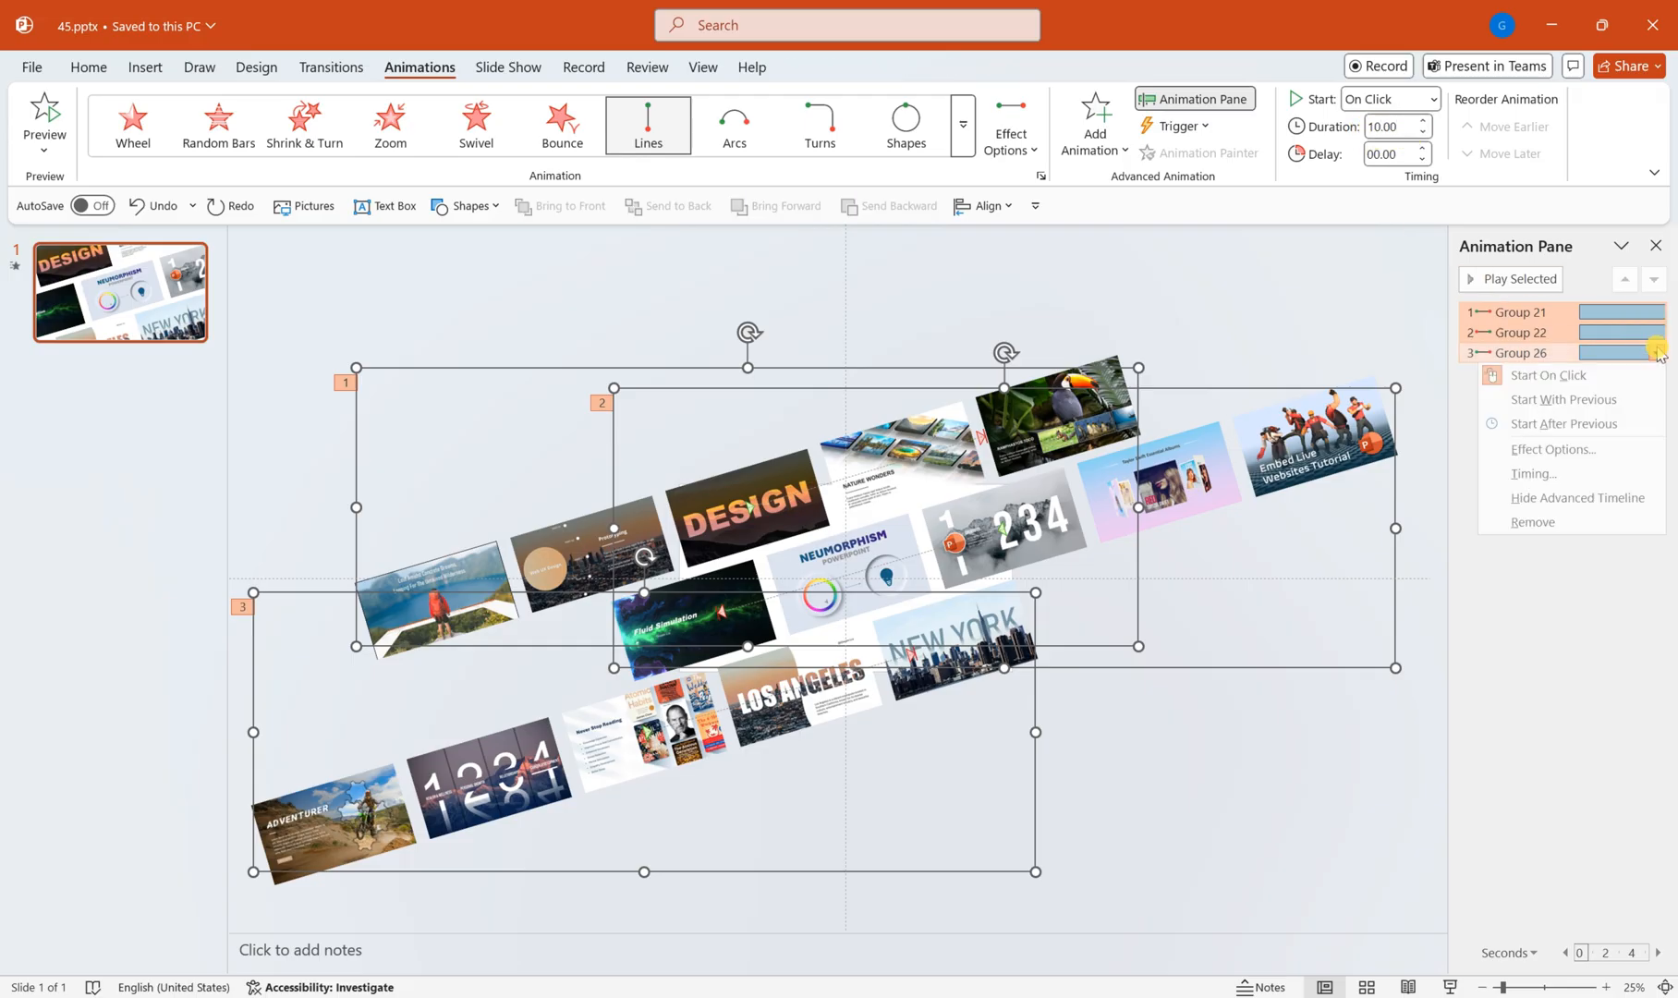
click(1551, 449)
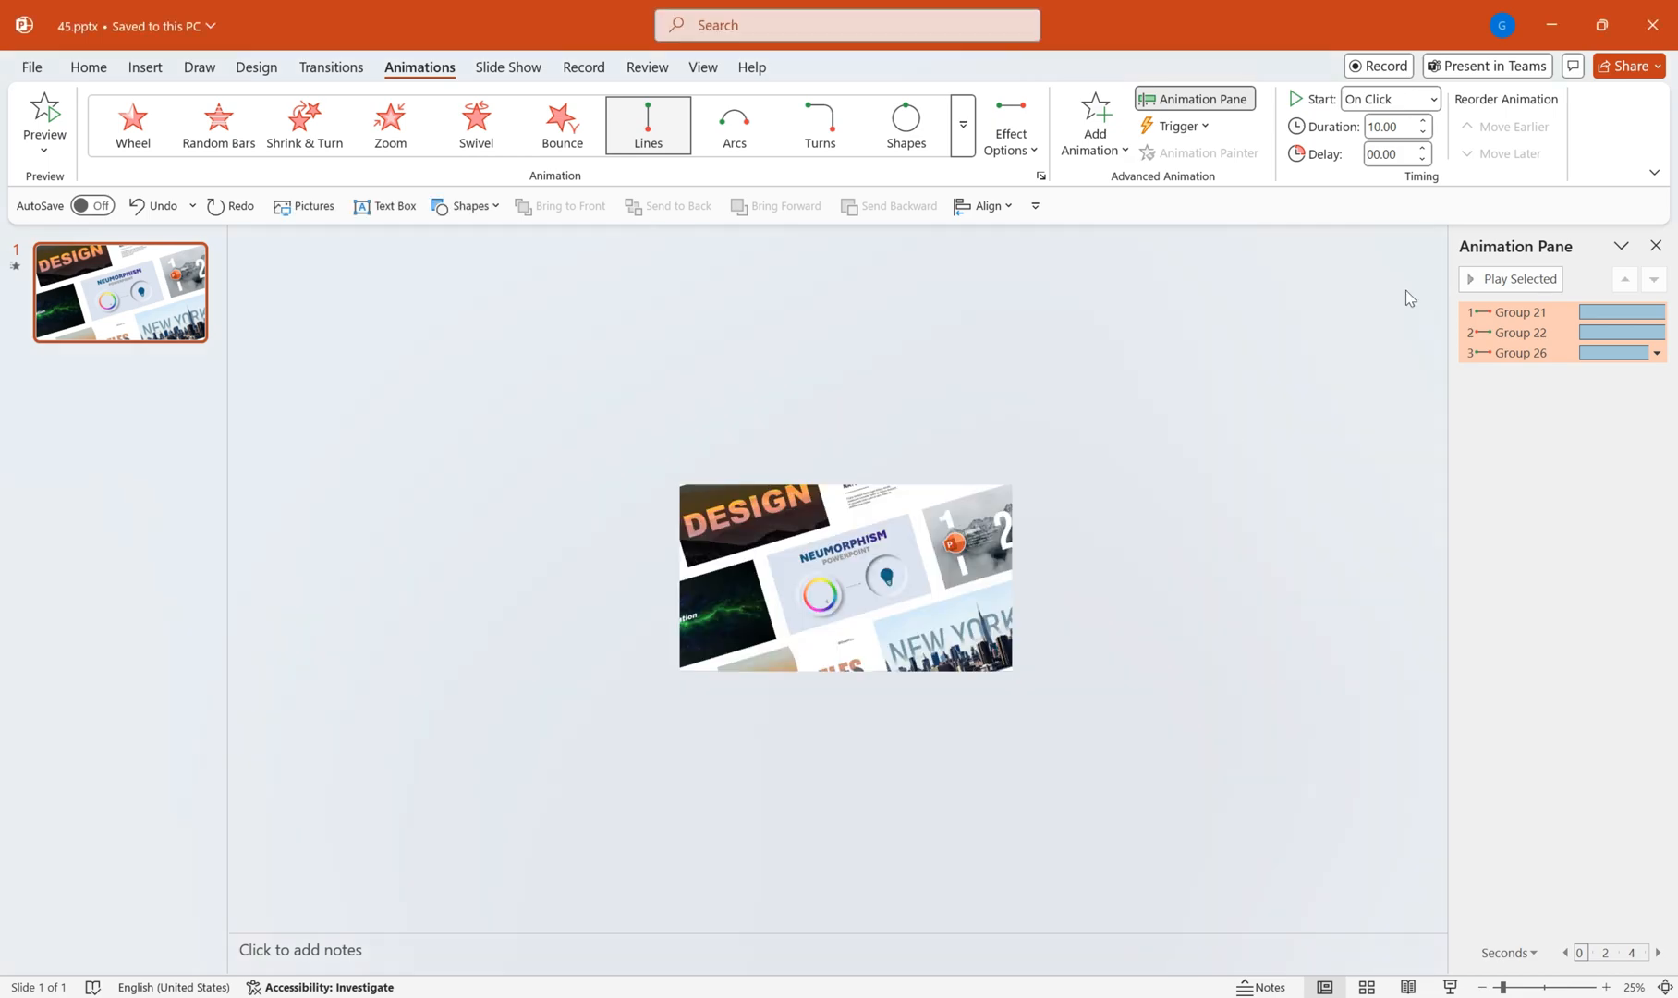
click(1433, 98)
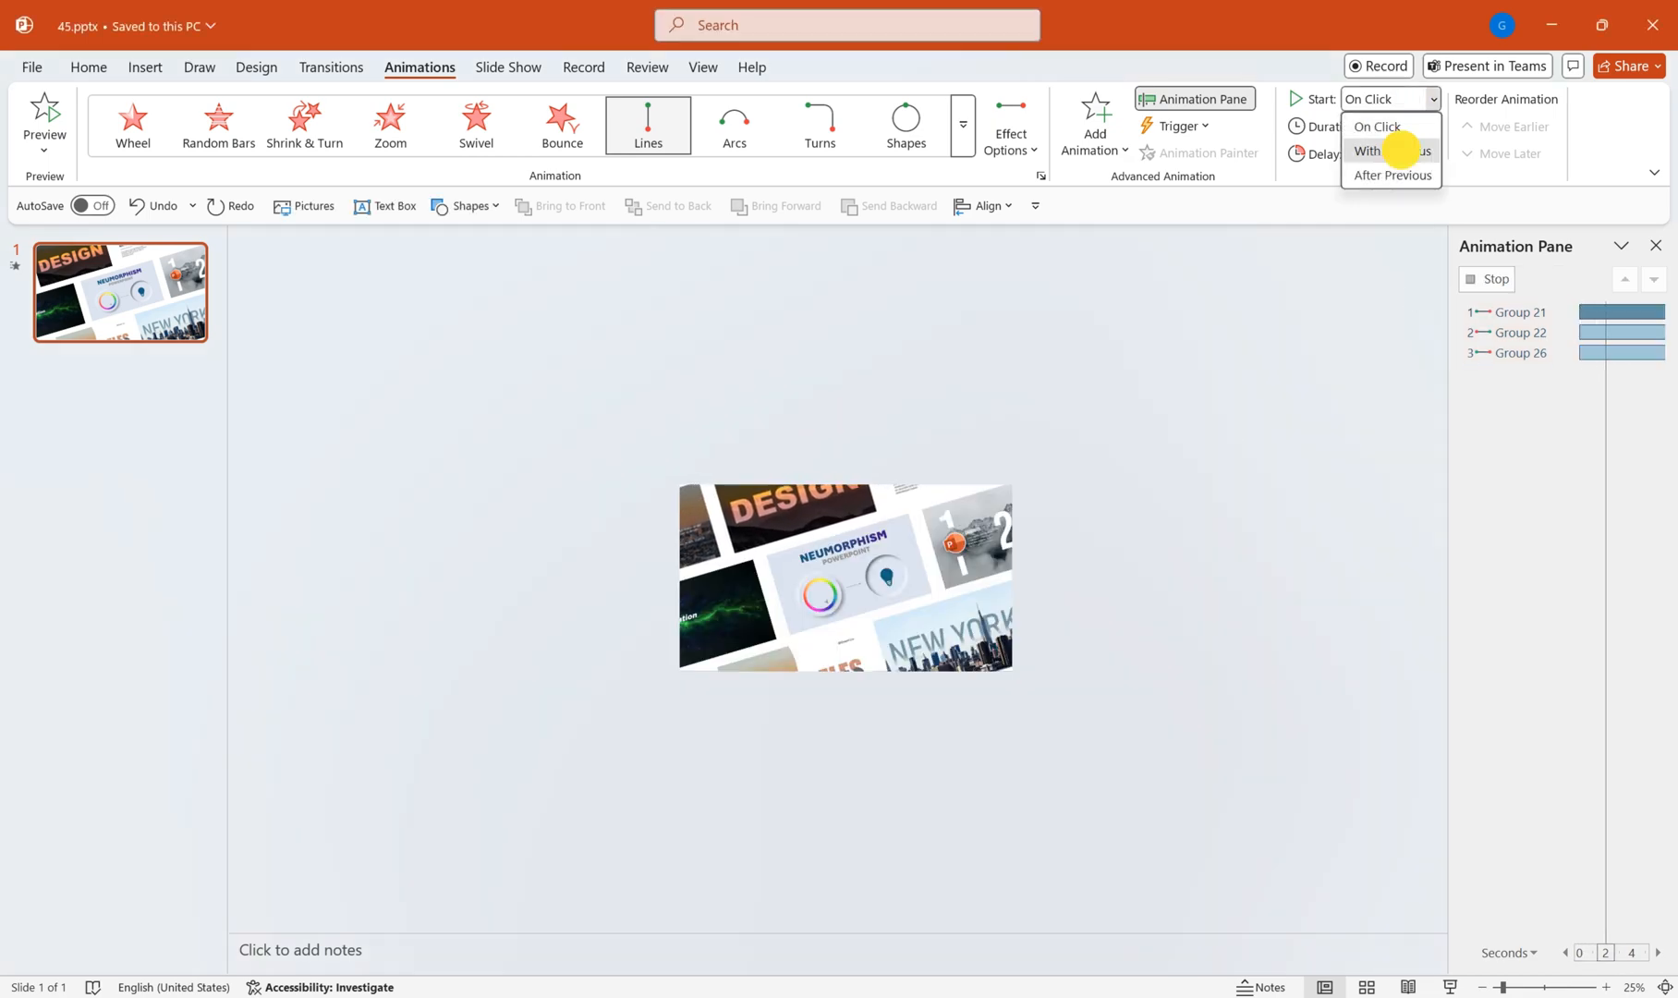
click(1367, 149)
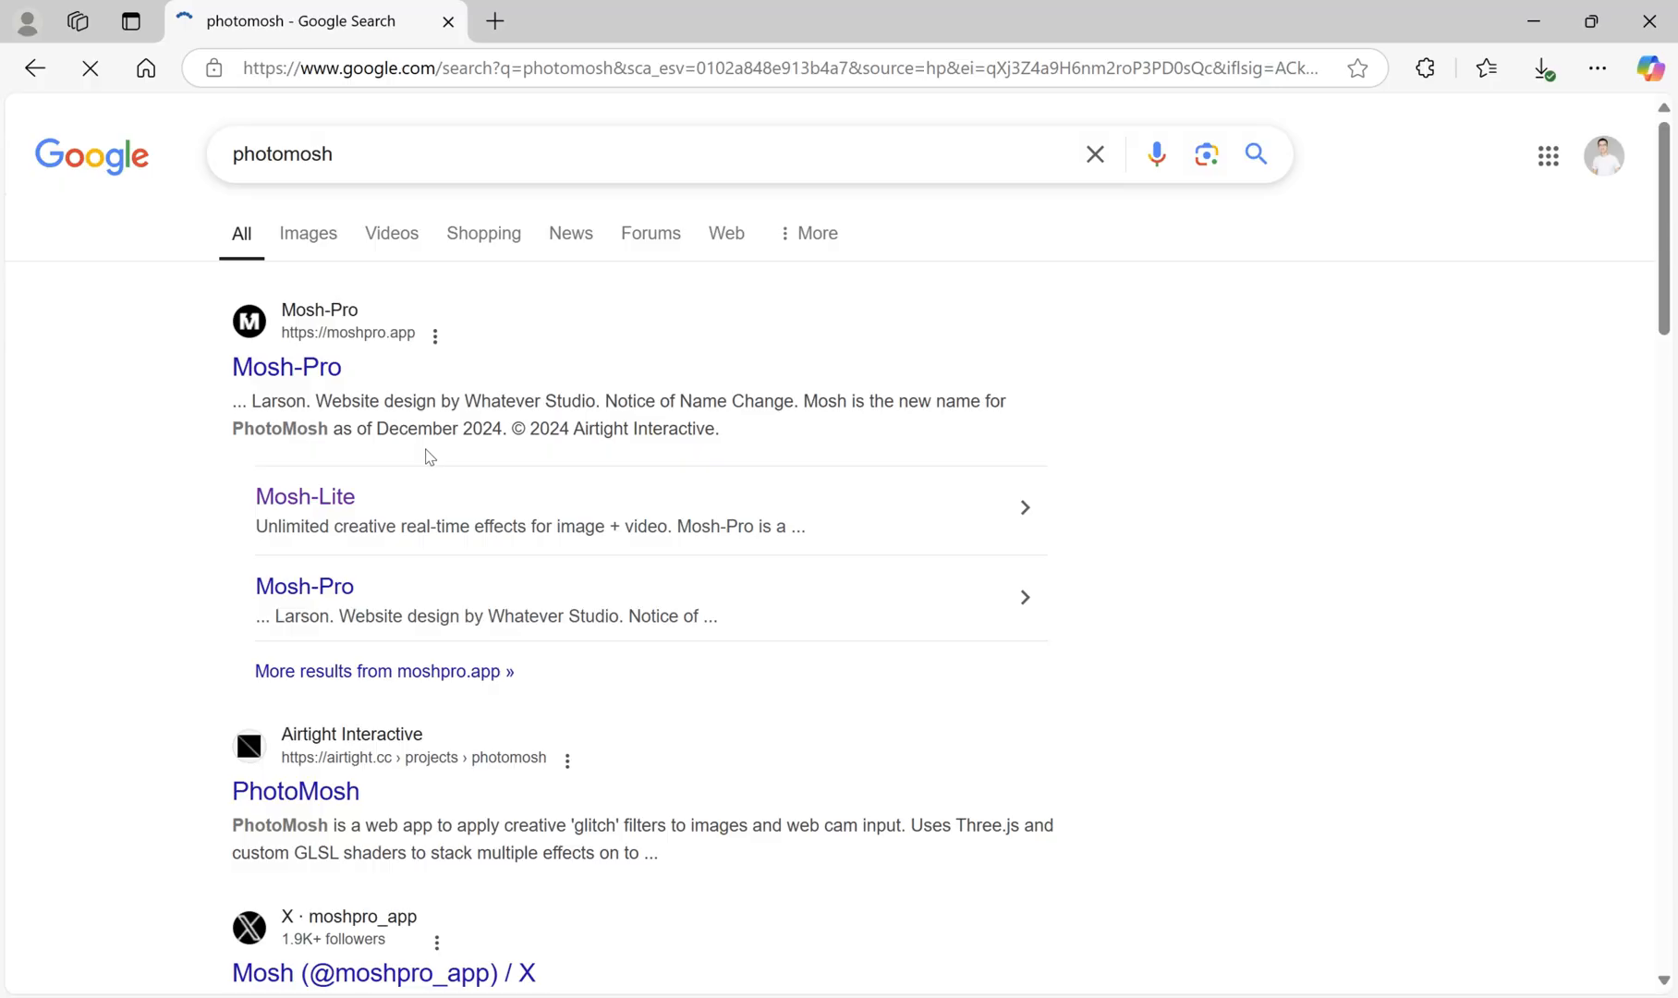
- Go from the Mosh-Pro search result to the free Mosh-Lite demo's LOAD FILE picker
click(285, 367)
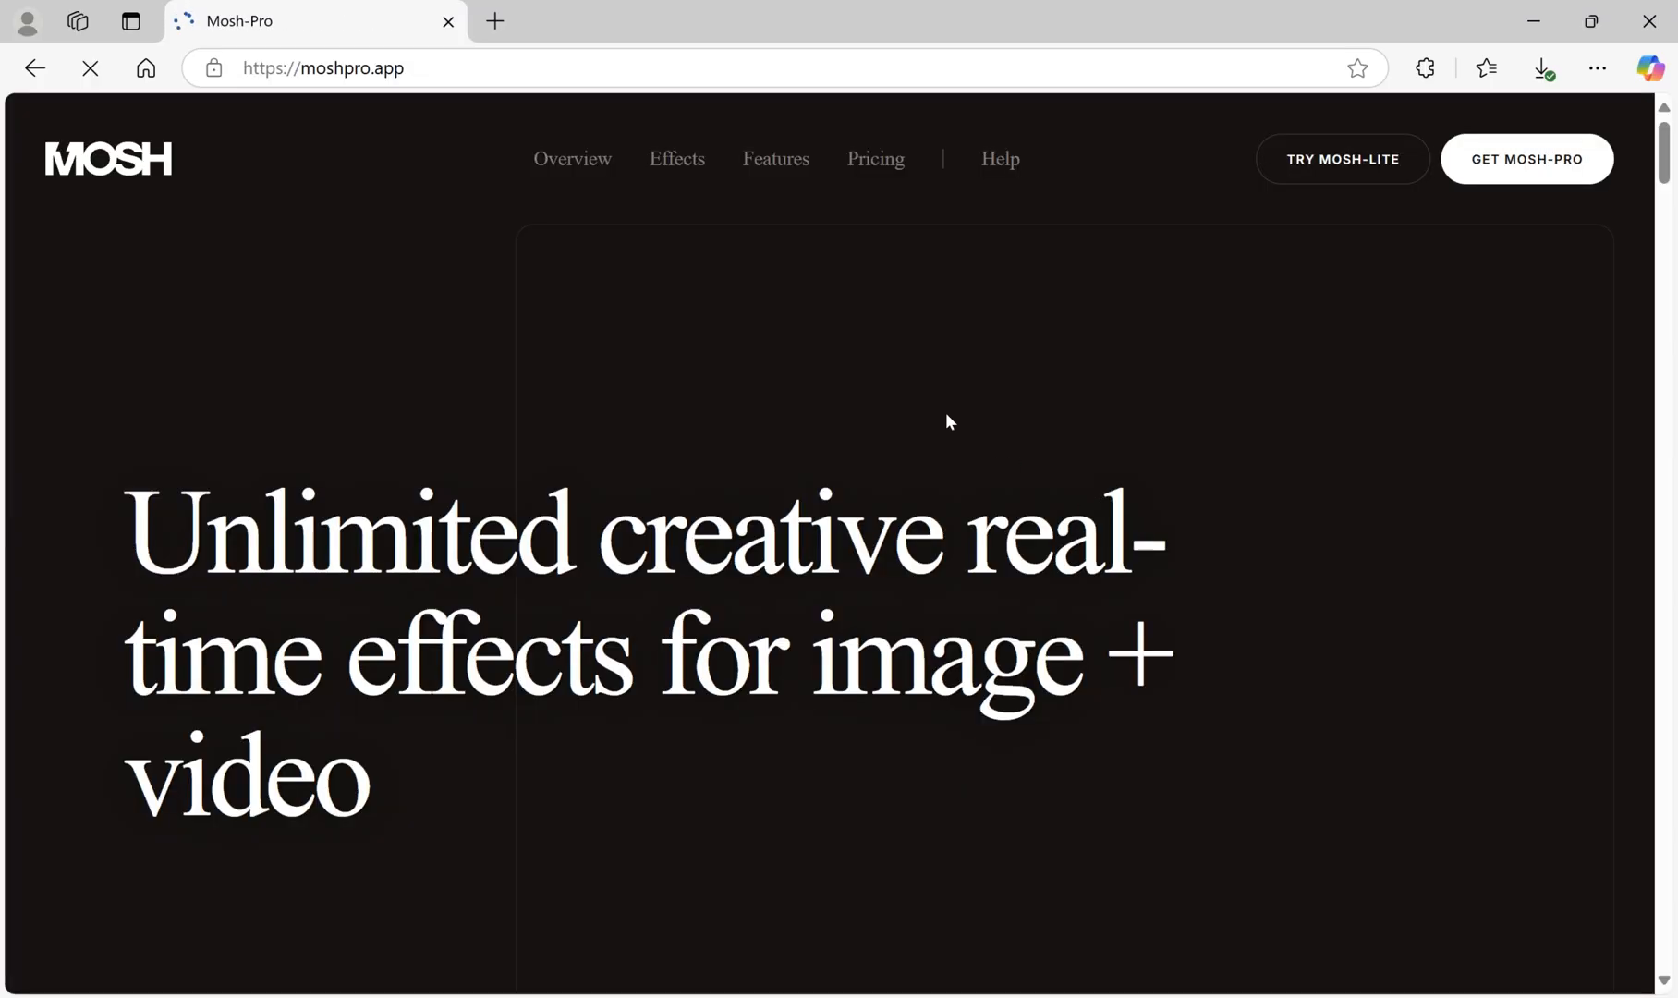
click(1340, 158)
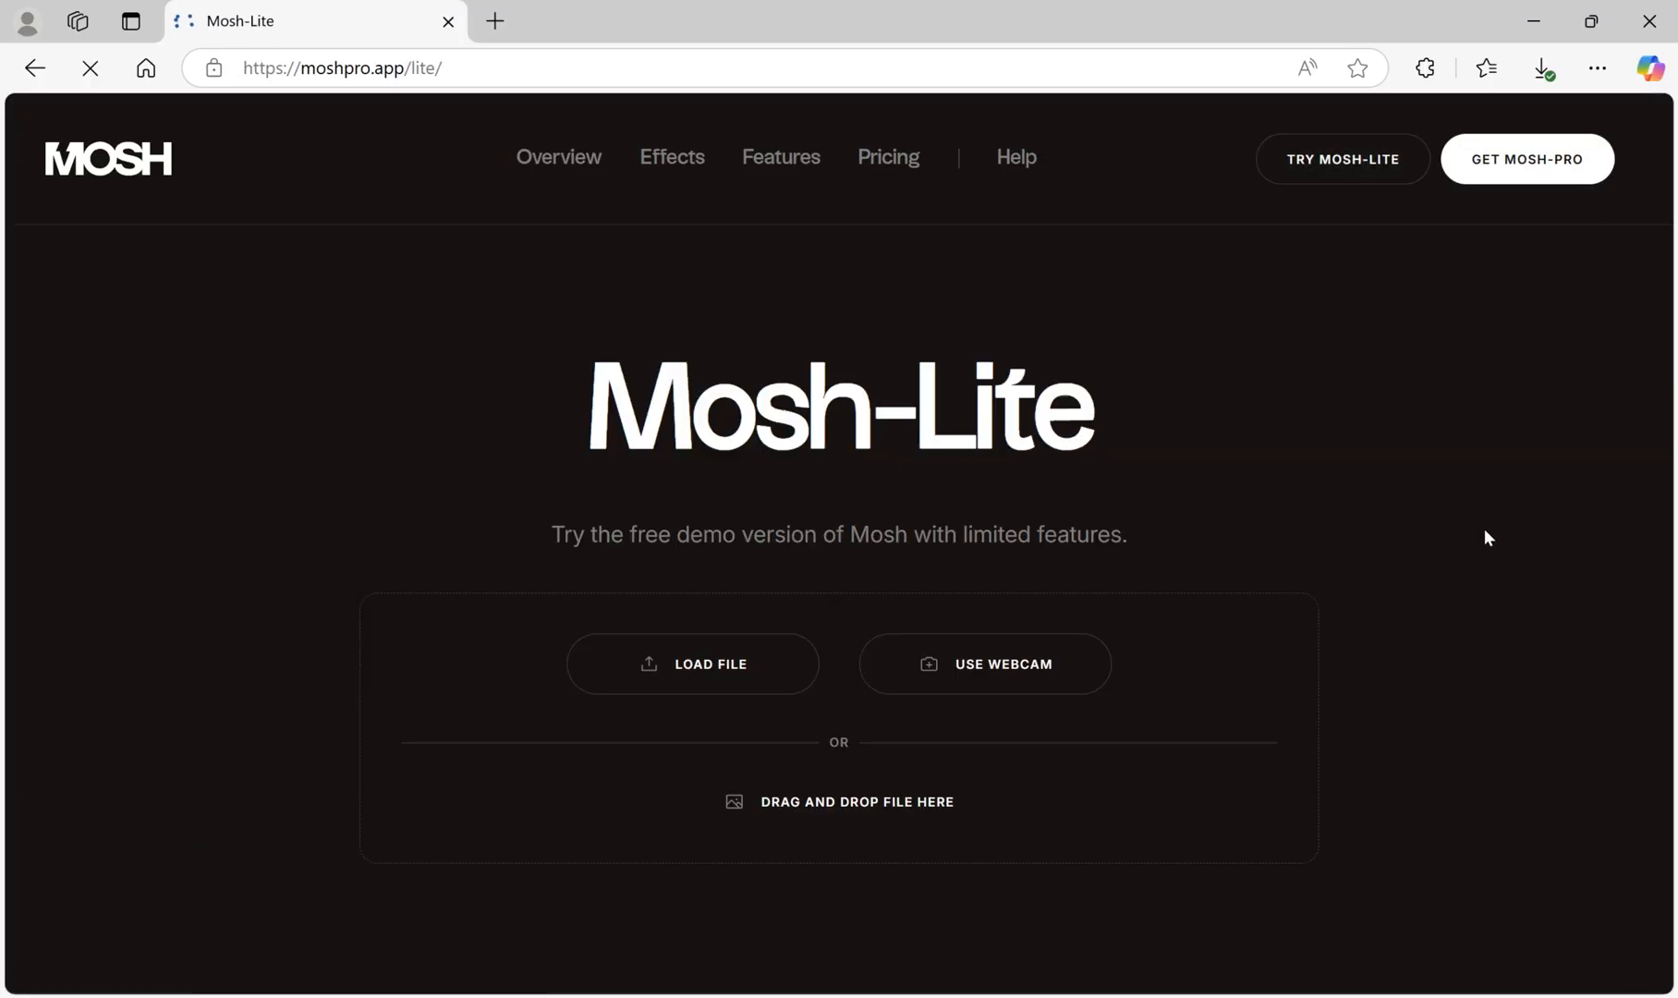
click(691, 664)
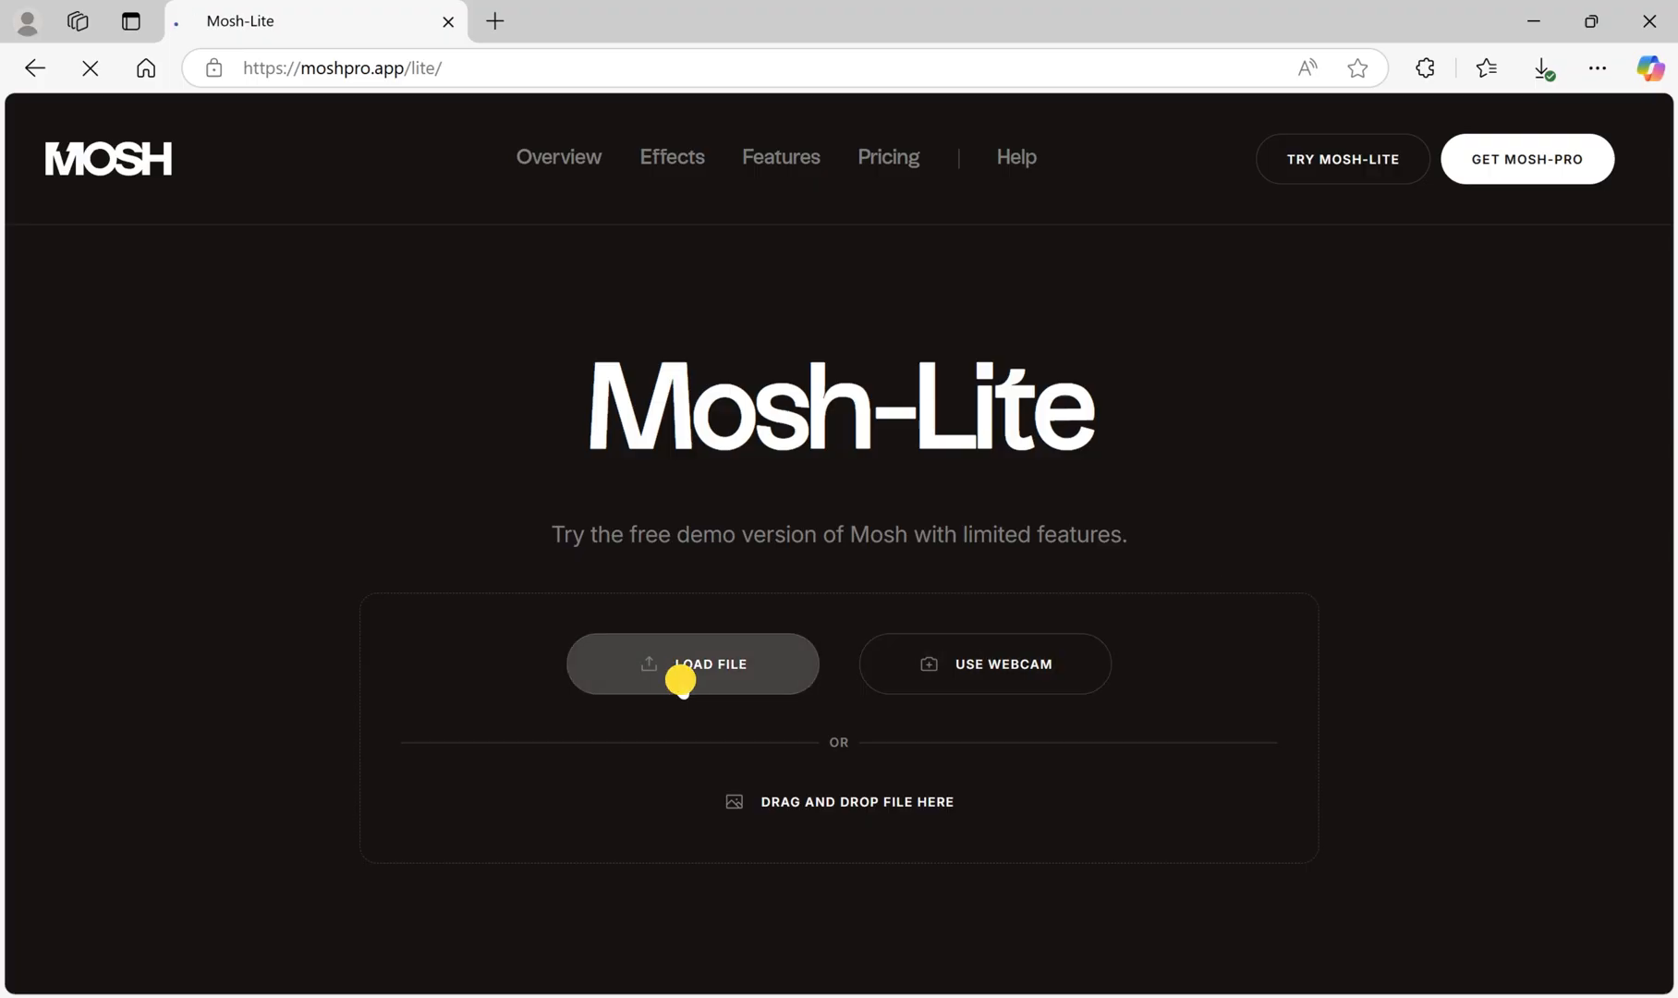
- Load the GLITCH Picture Display image and try the Wobble distortion, then disable it
click(692, 663)
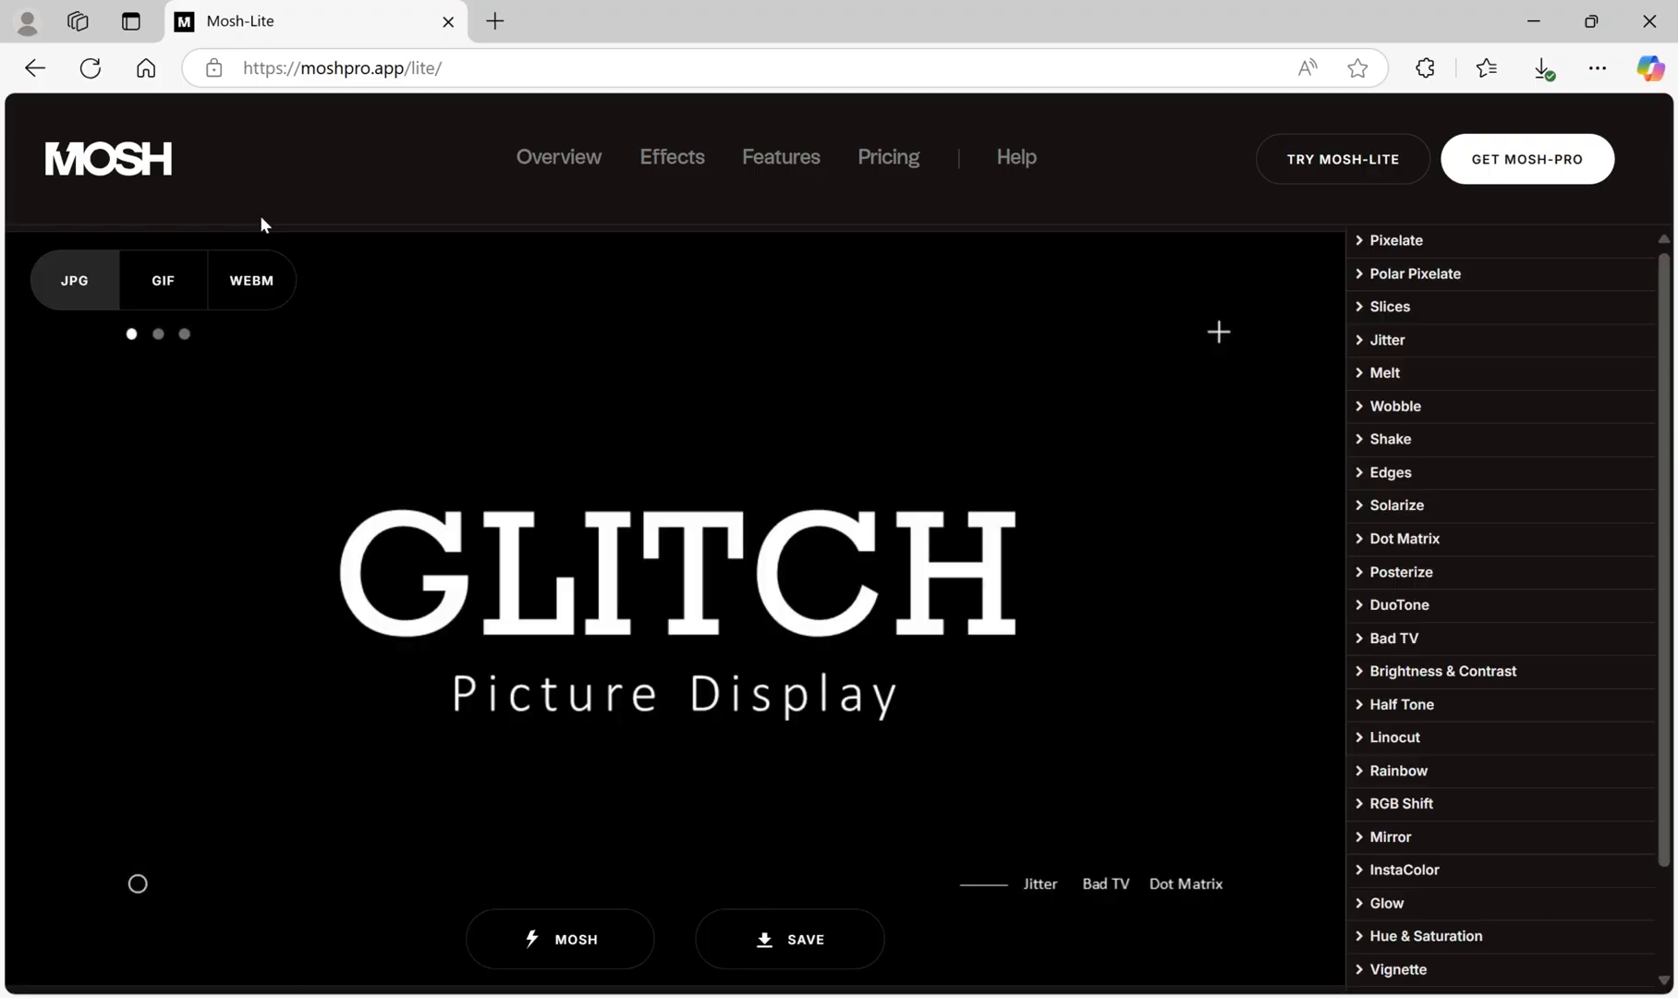
mouse_move(1407, 315)
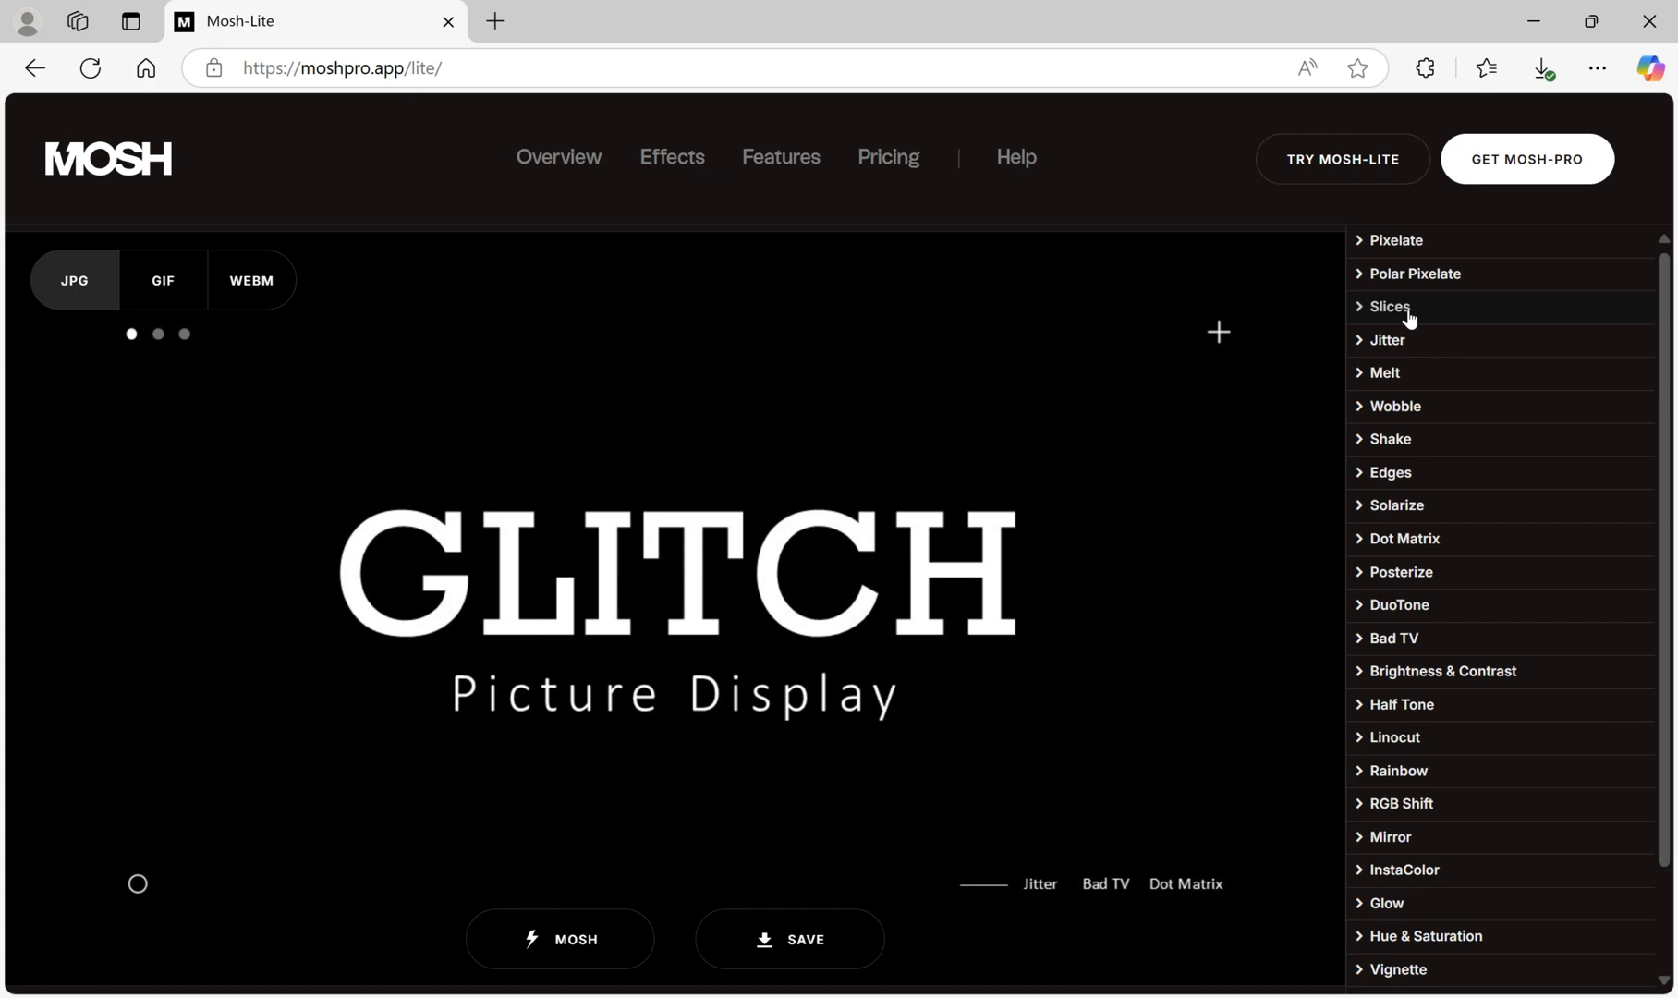
click(1388, 308)
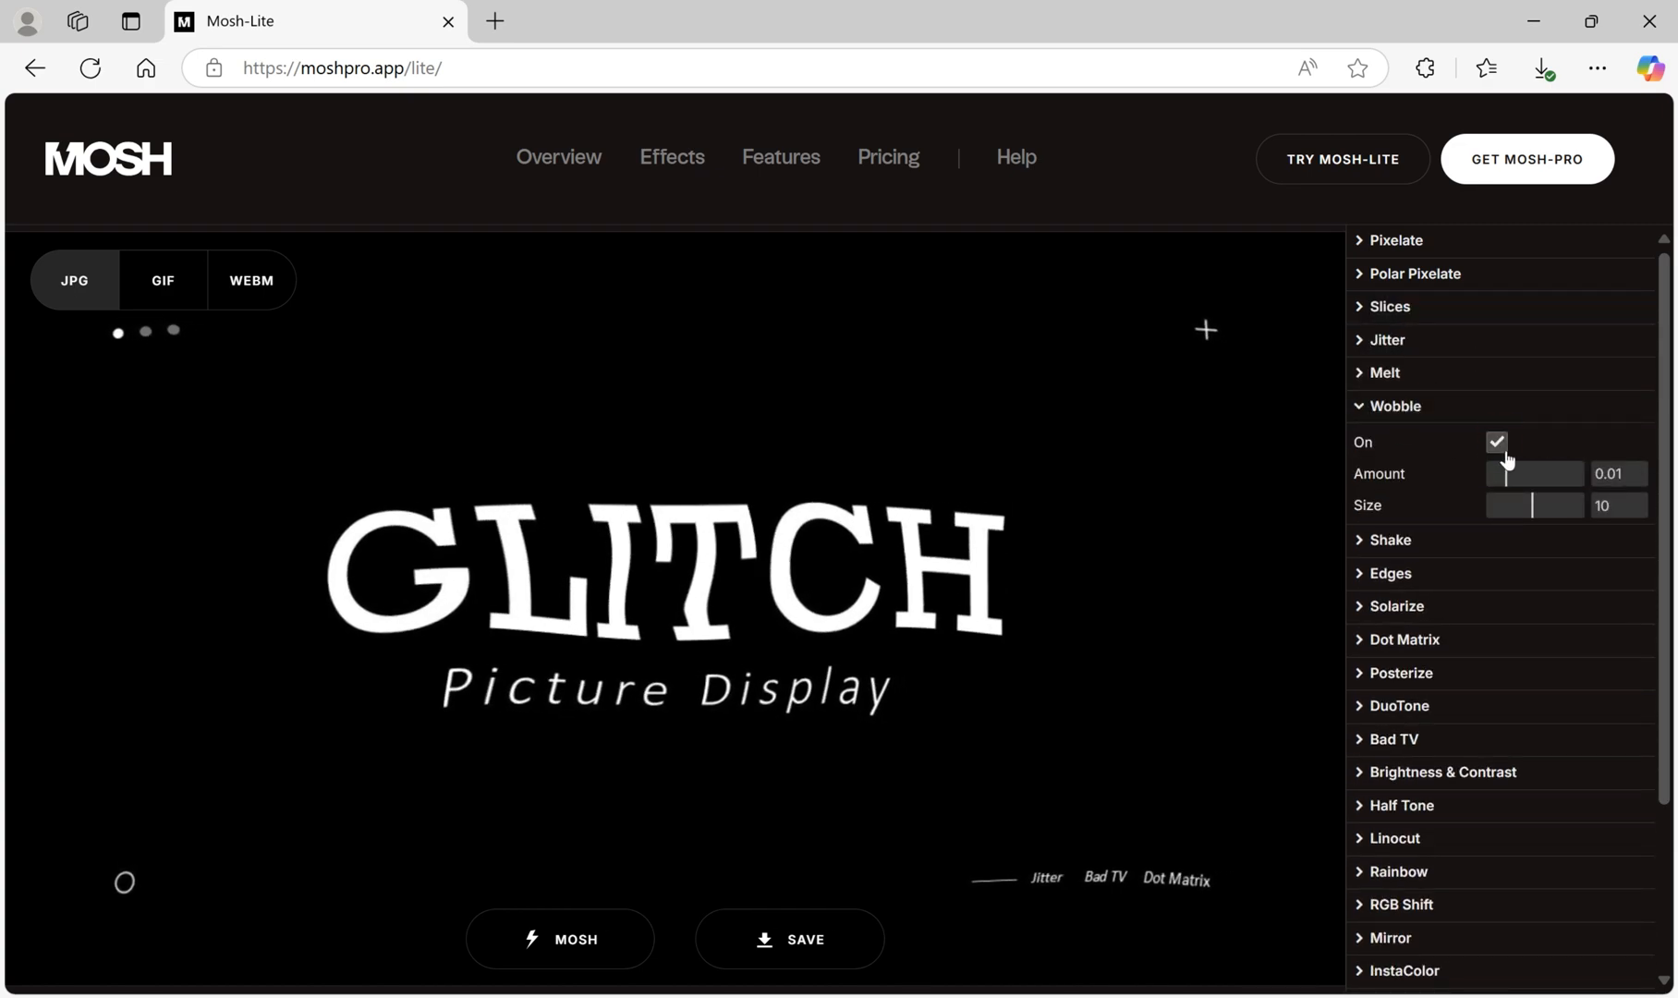
click(1387, 340)
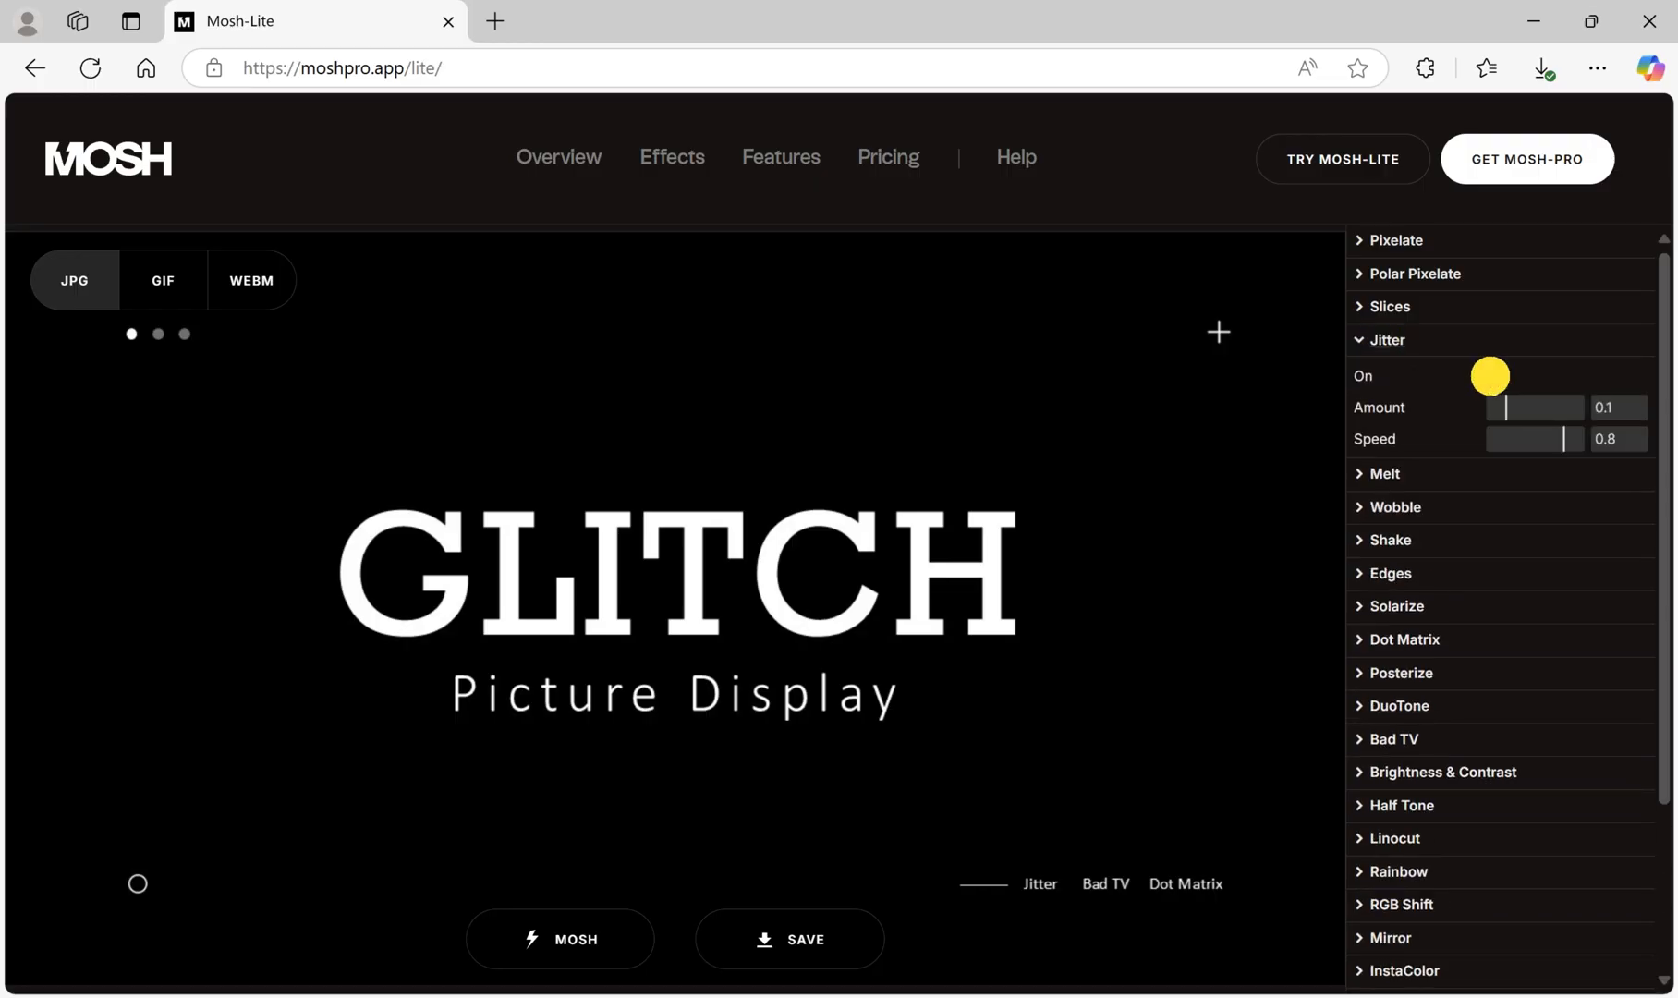
- Enable Bad TV with Thick Distort lowered to 1.2 and save as a GIF
click(1489, 376)
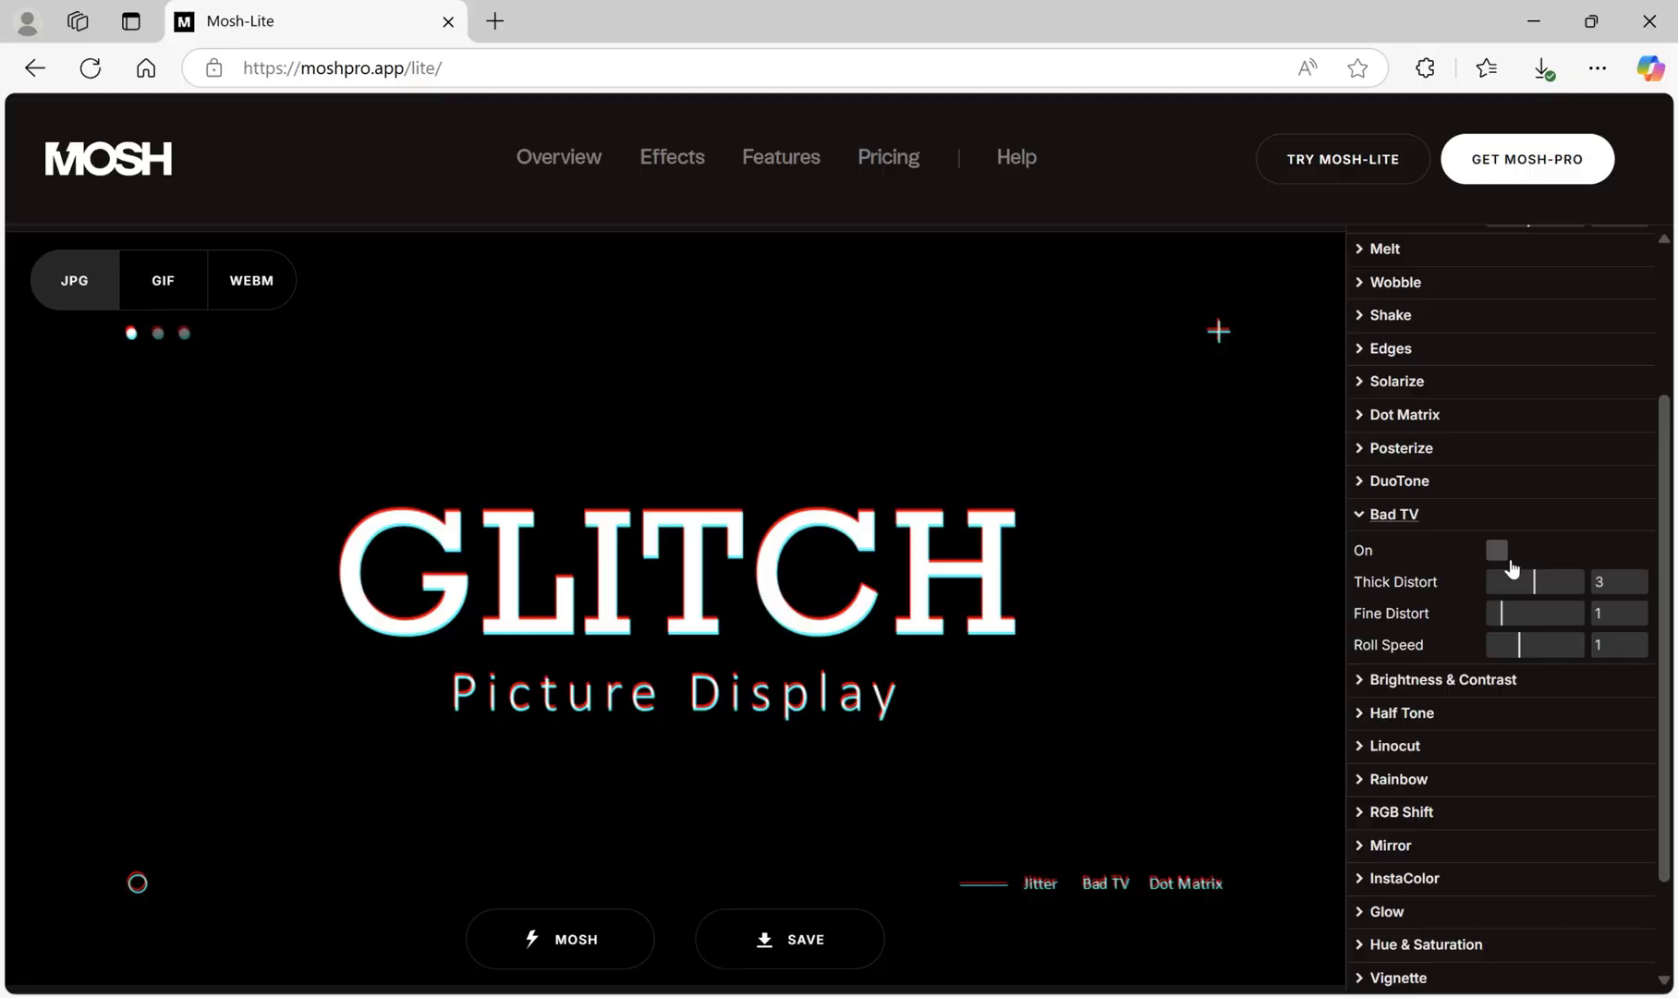
click(1496, 550)
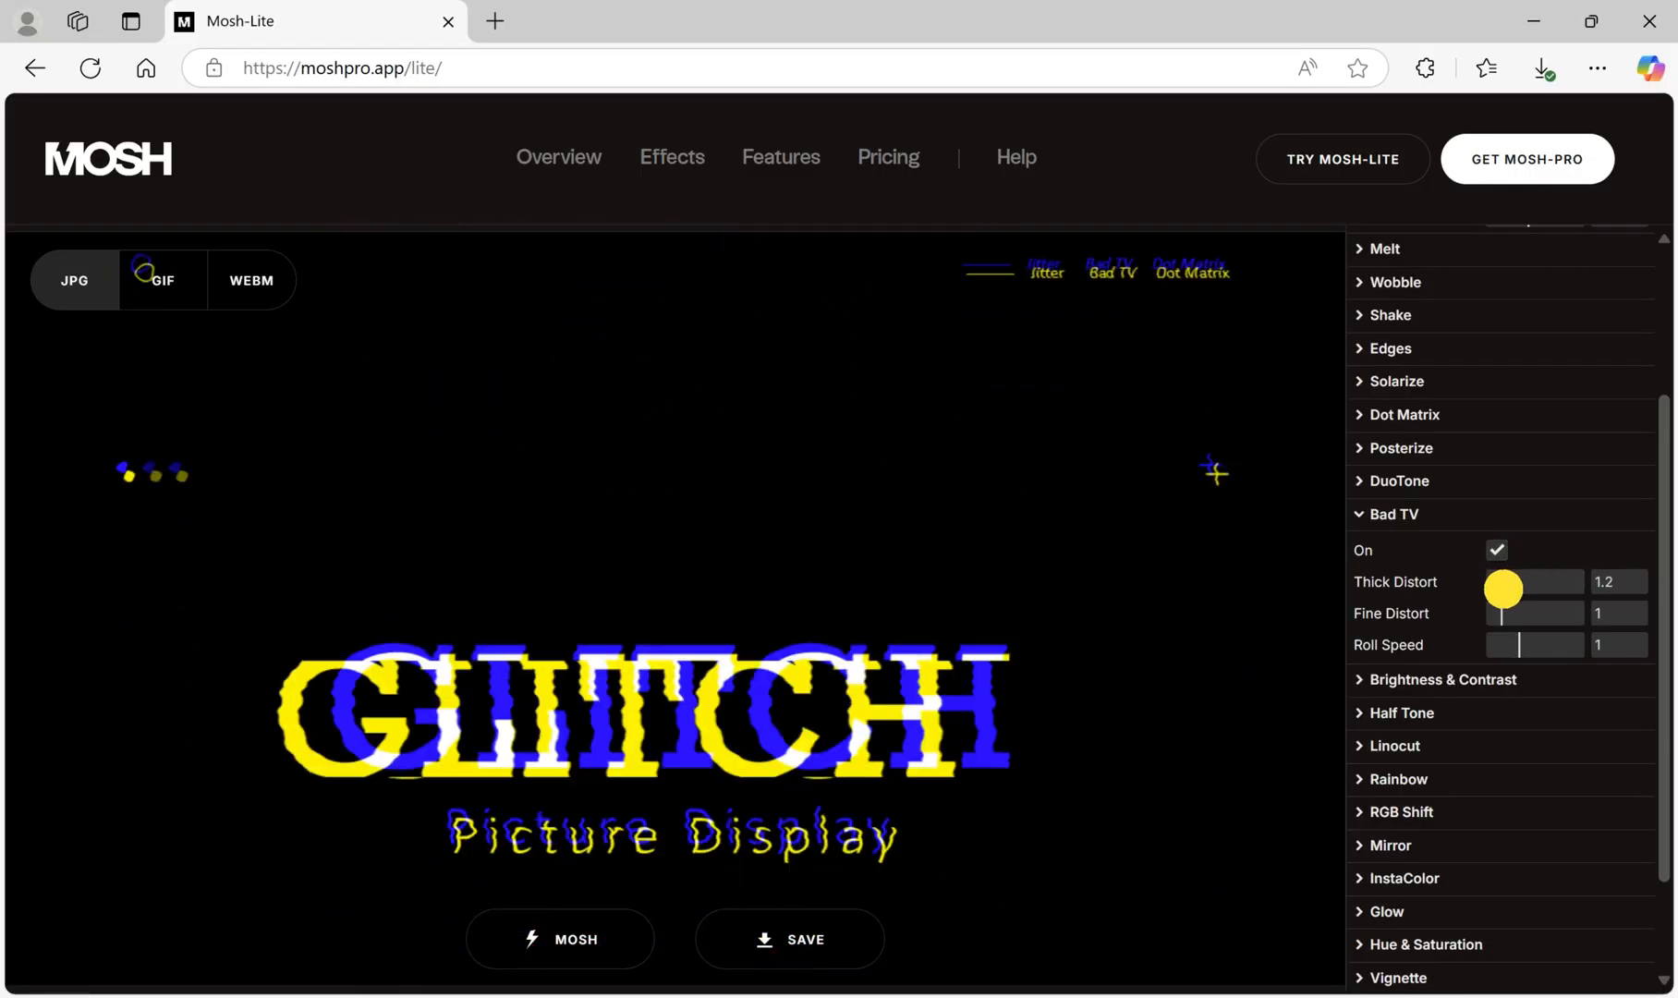
drag(1507, 644, 1553, 644)
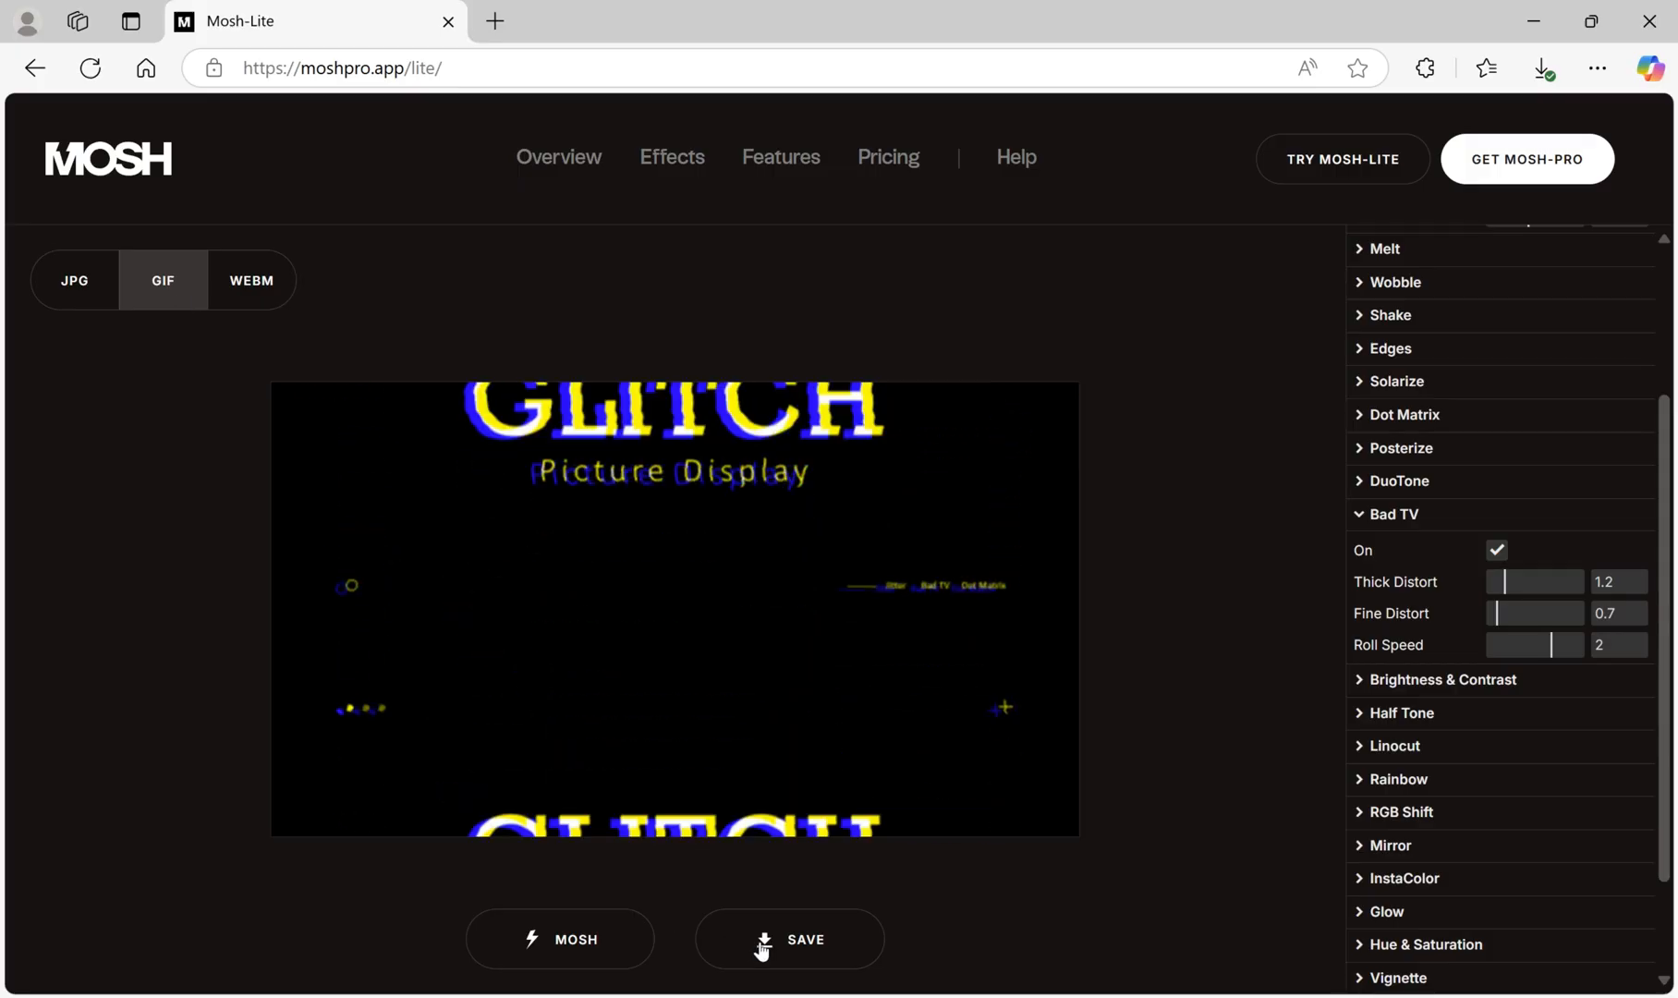
click(790, 939)
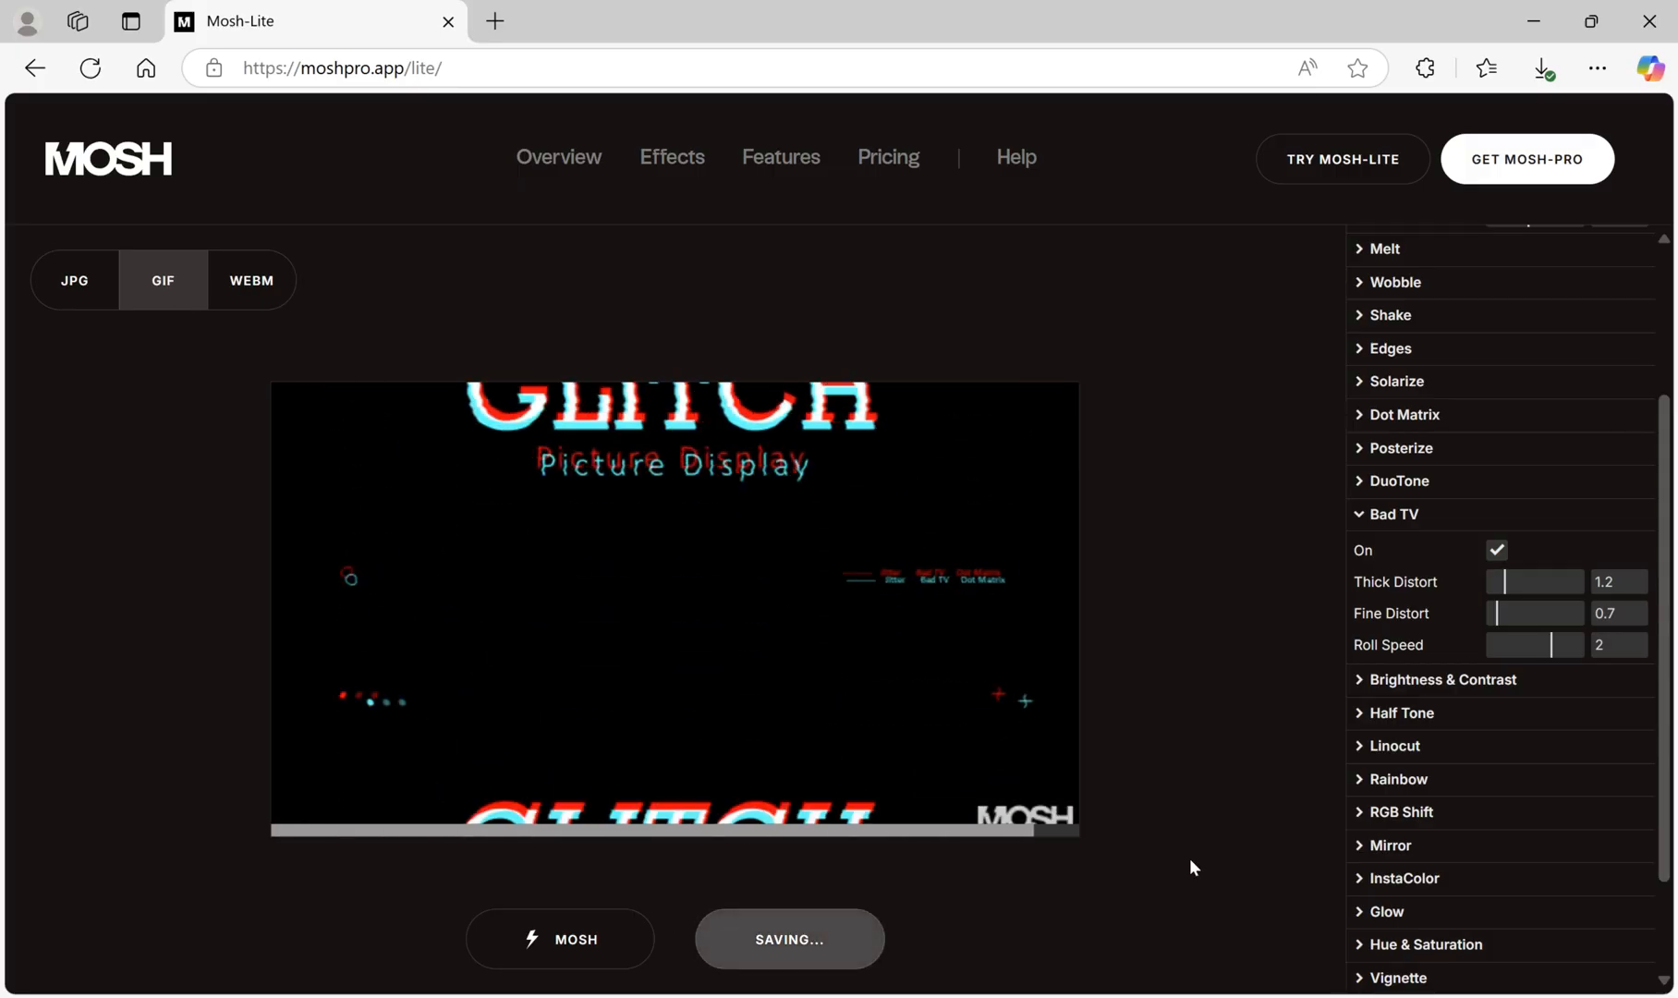